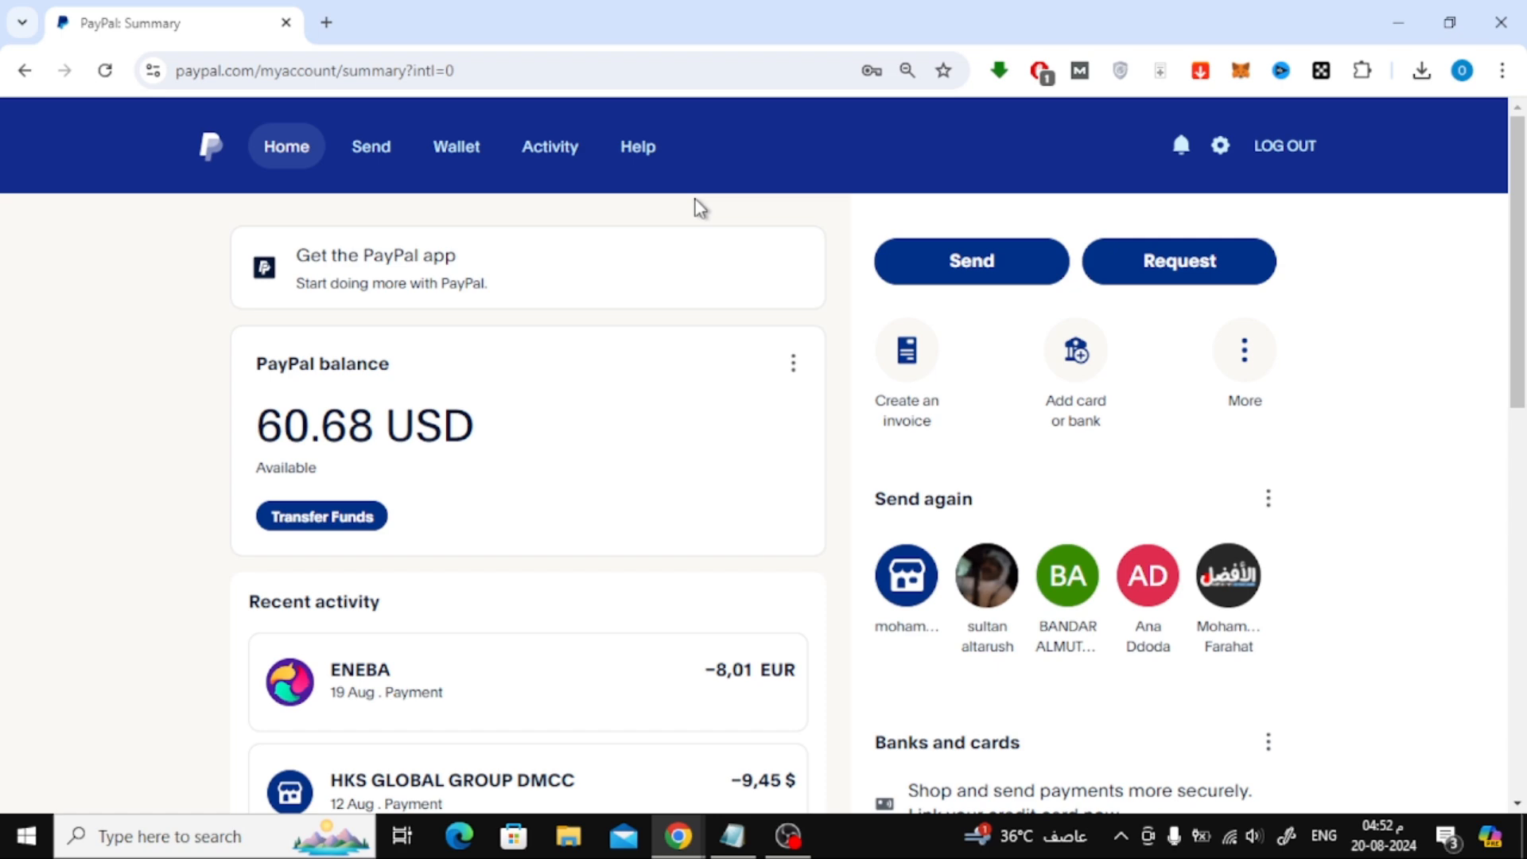
mouse_move(456, 146)
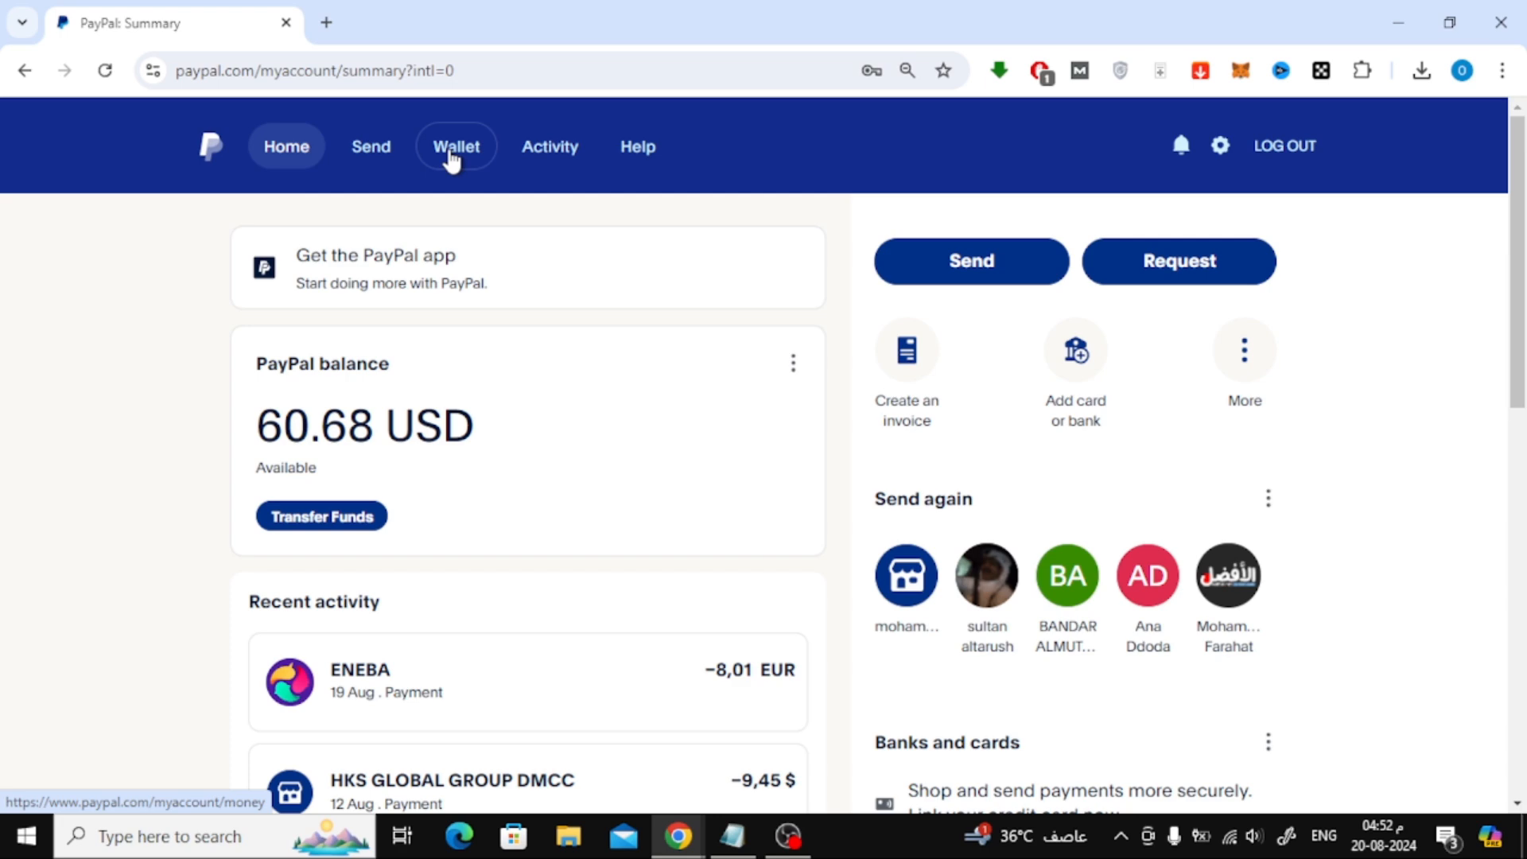
Select the Wallet tab in PayPal's top navigation bar
left_click(455, 147)
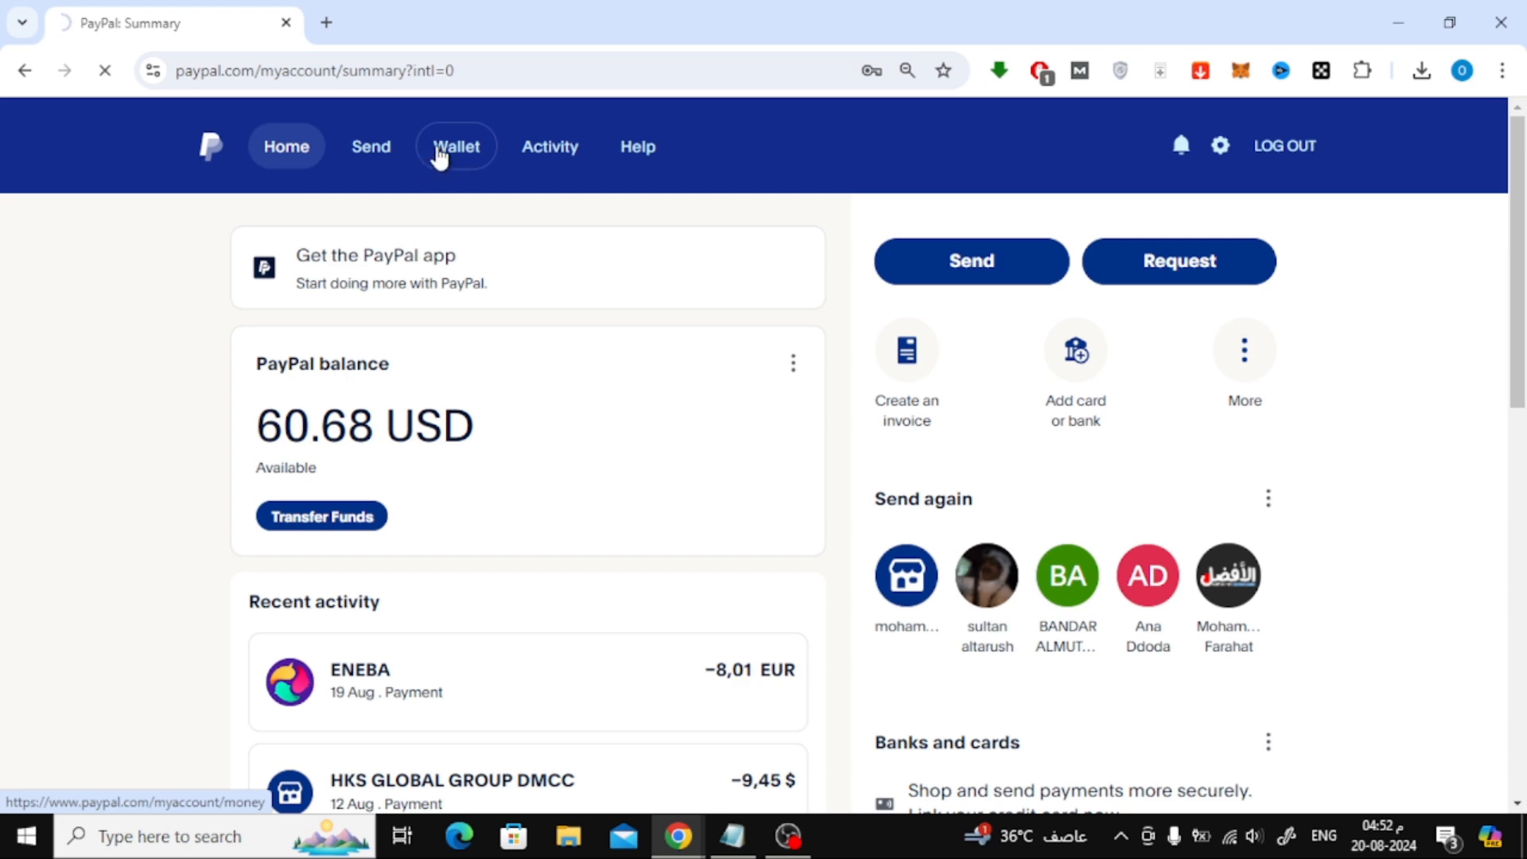
Load the Wallet page and scroll down to the card and bank linking options
left_click(456, 146)
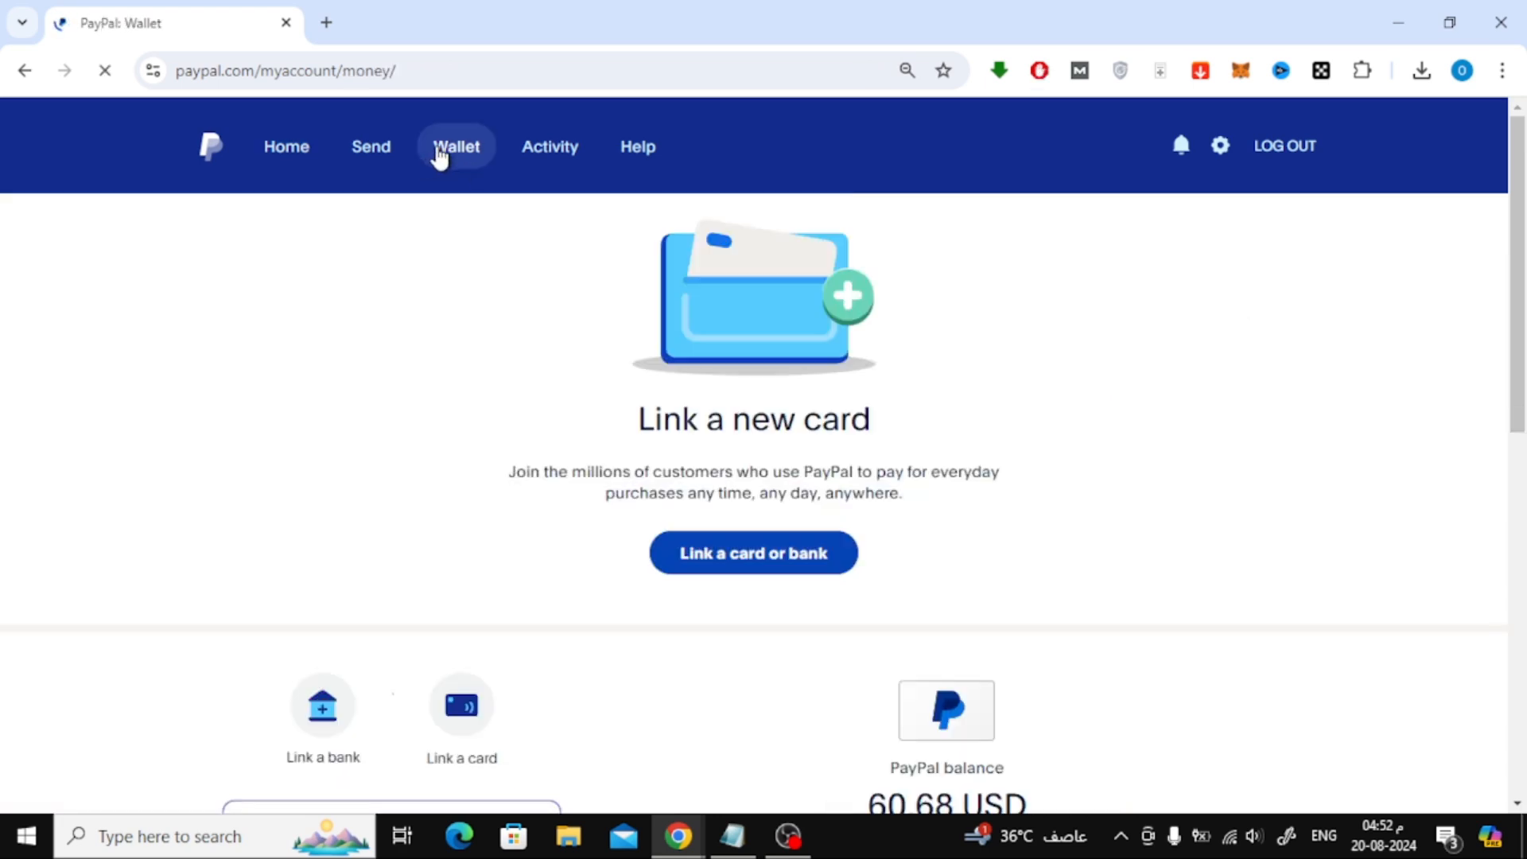
scroll("down", 3)
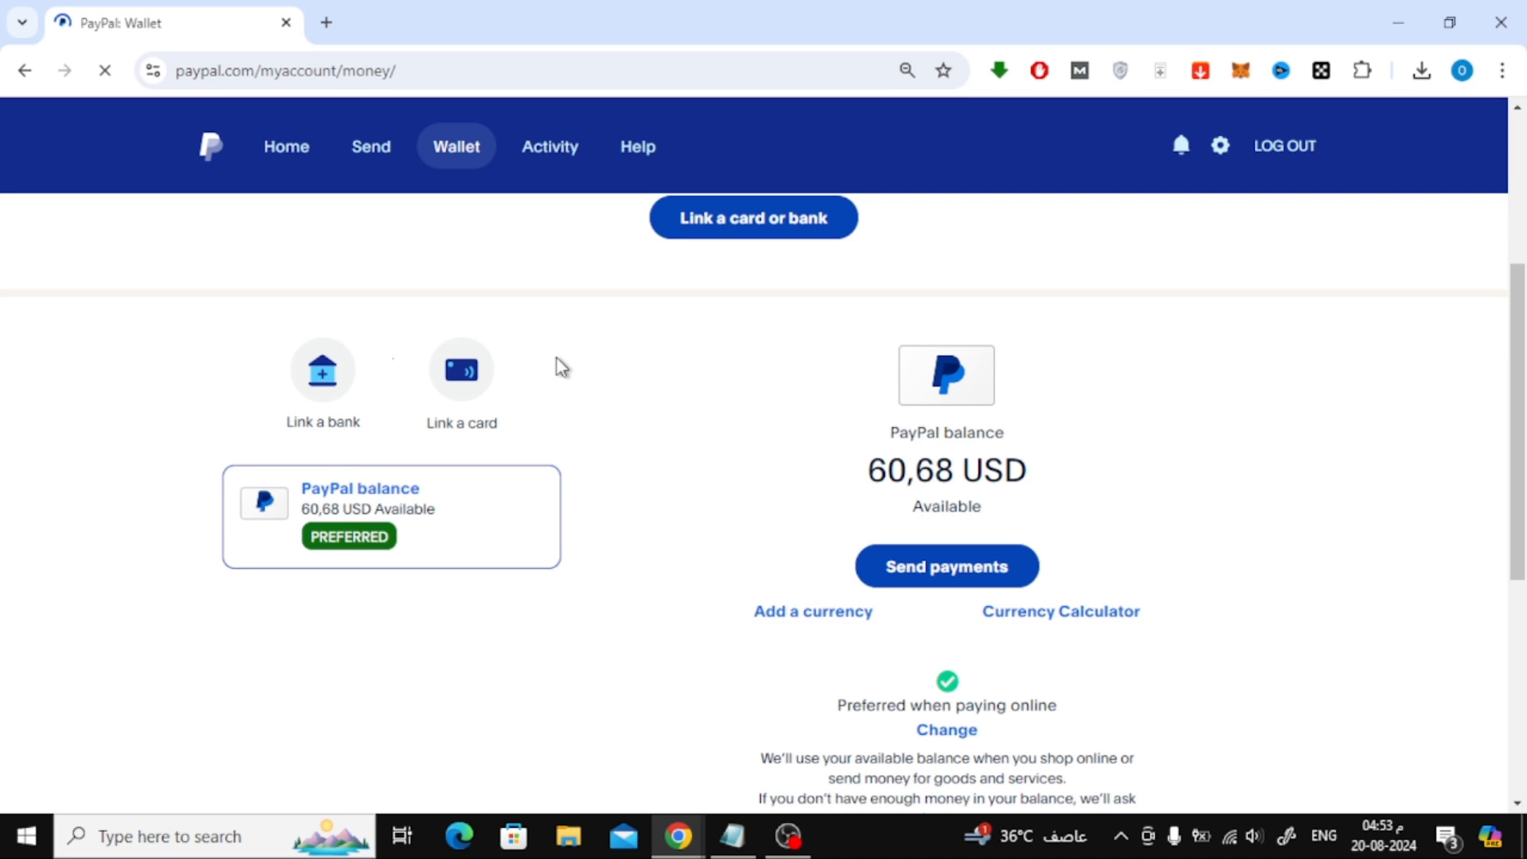
mouse_move(568, 391)
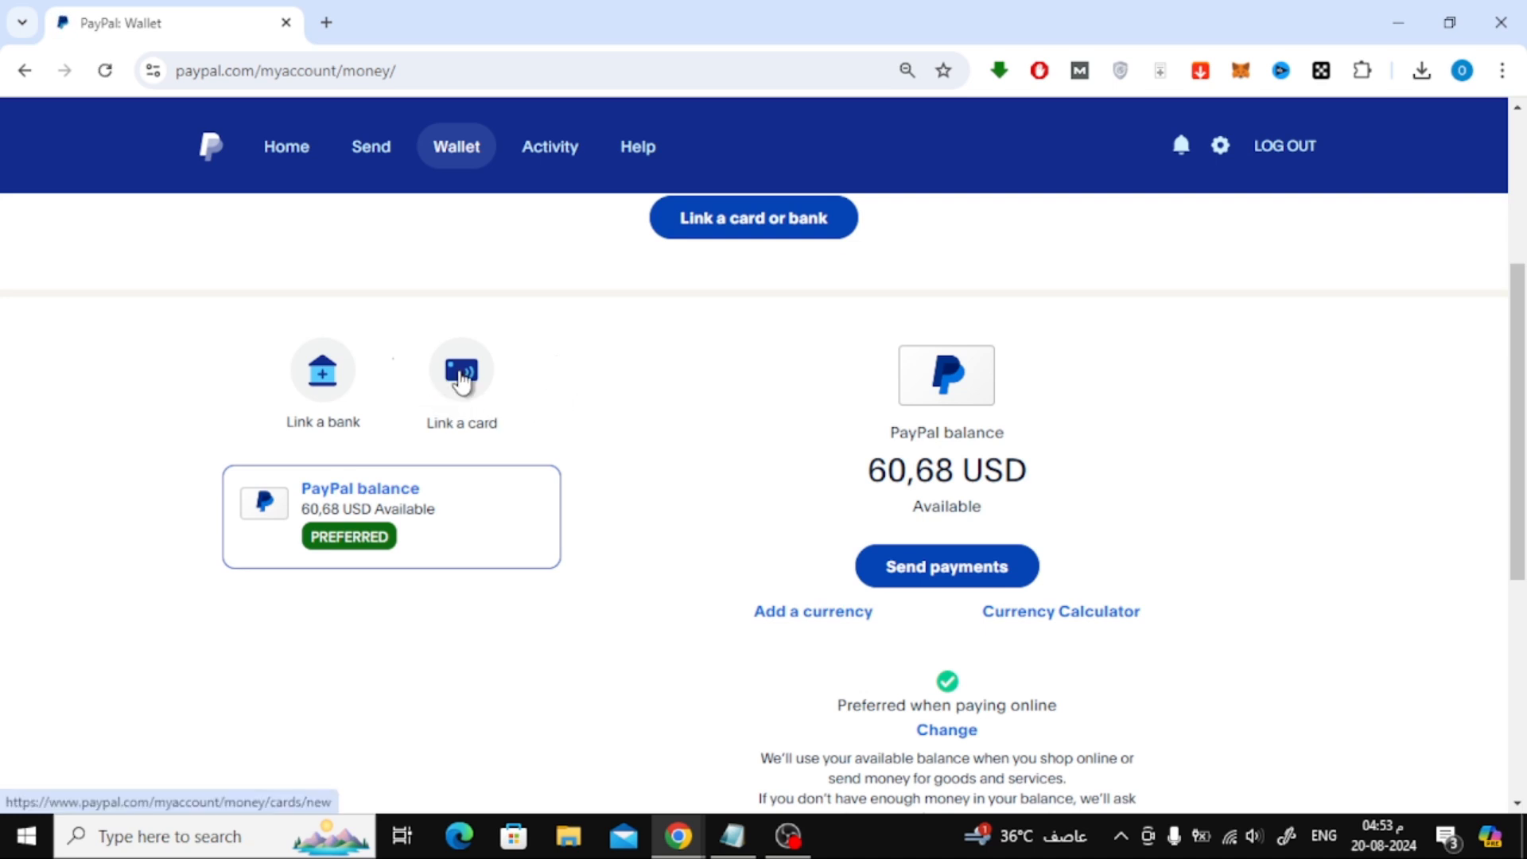
Open Link a card and visit card number, card type, expiration date and security code fields
left_click(461, 369)
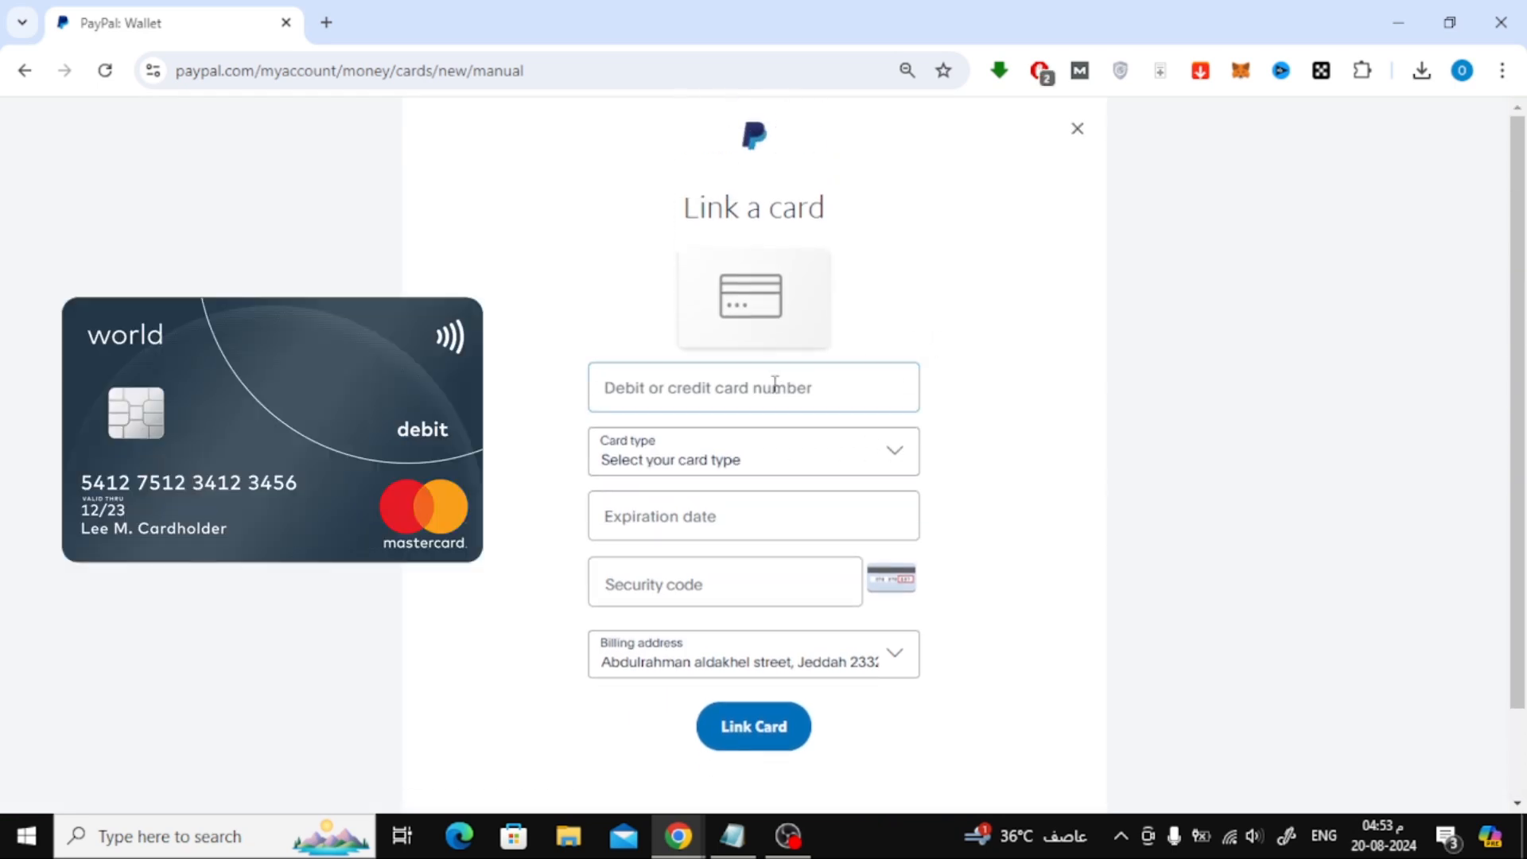
left_click(753, 386)
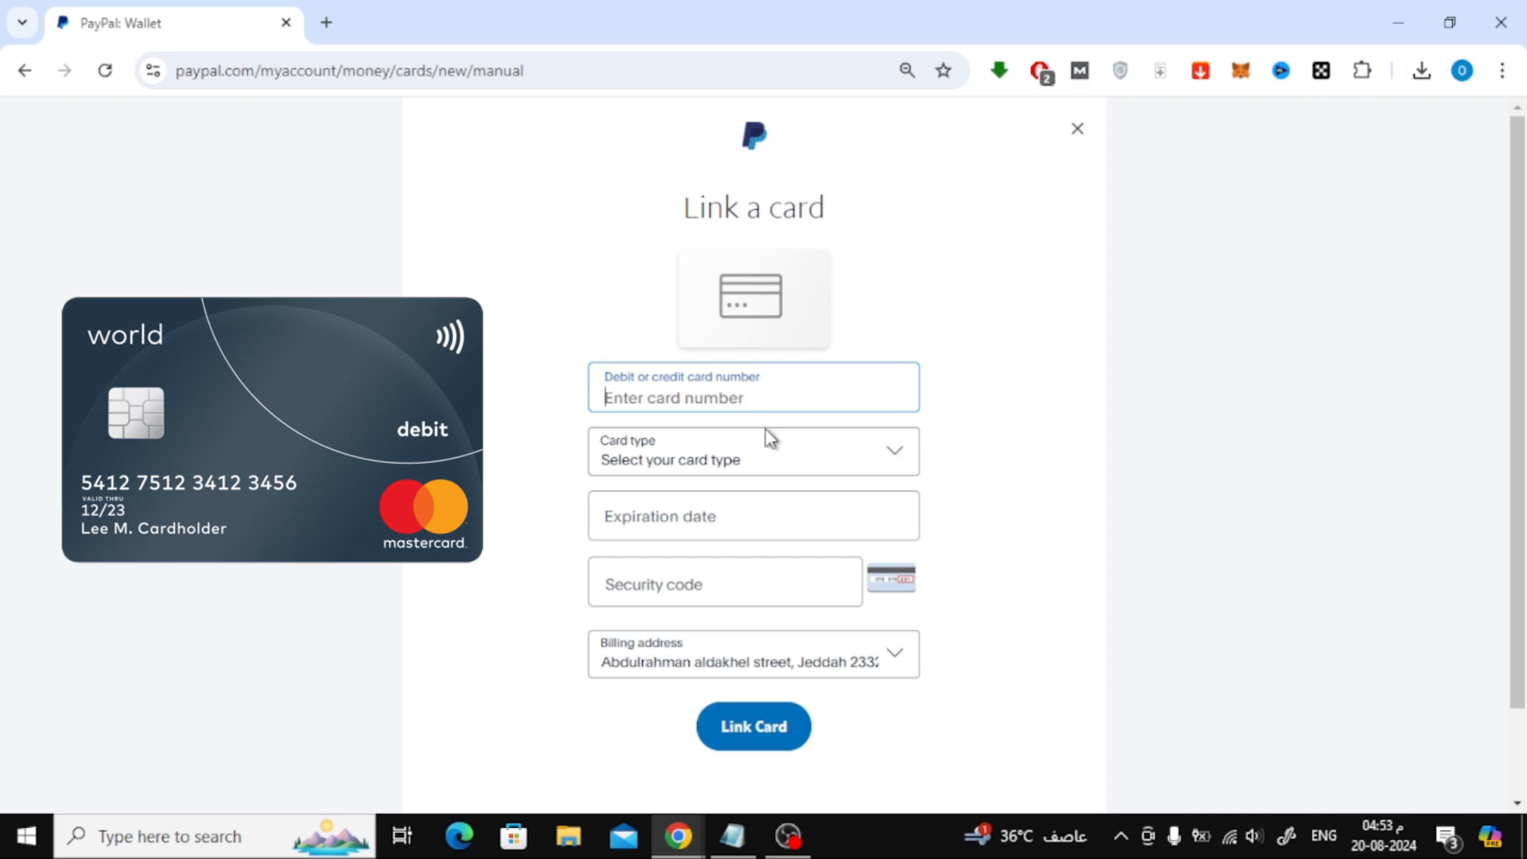
left_click(753, 450)
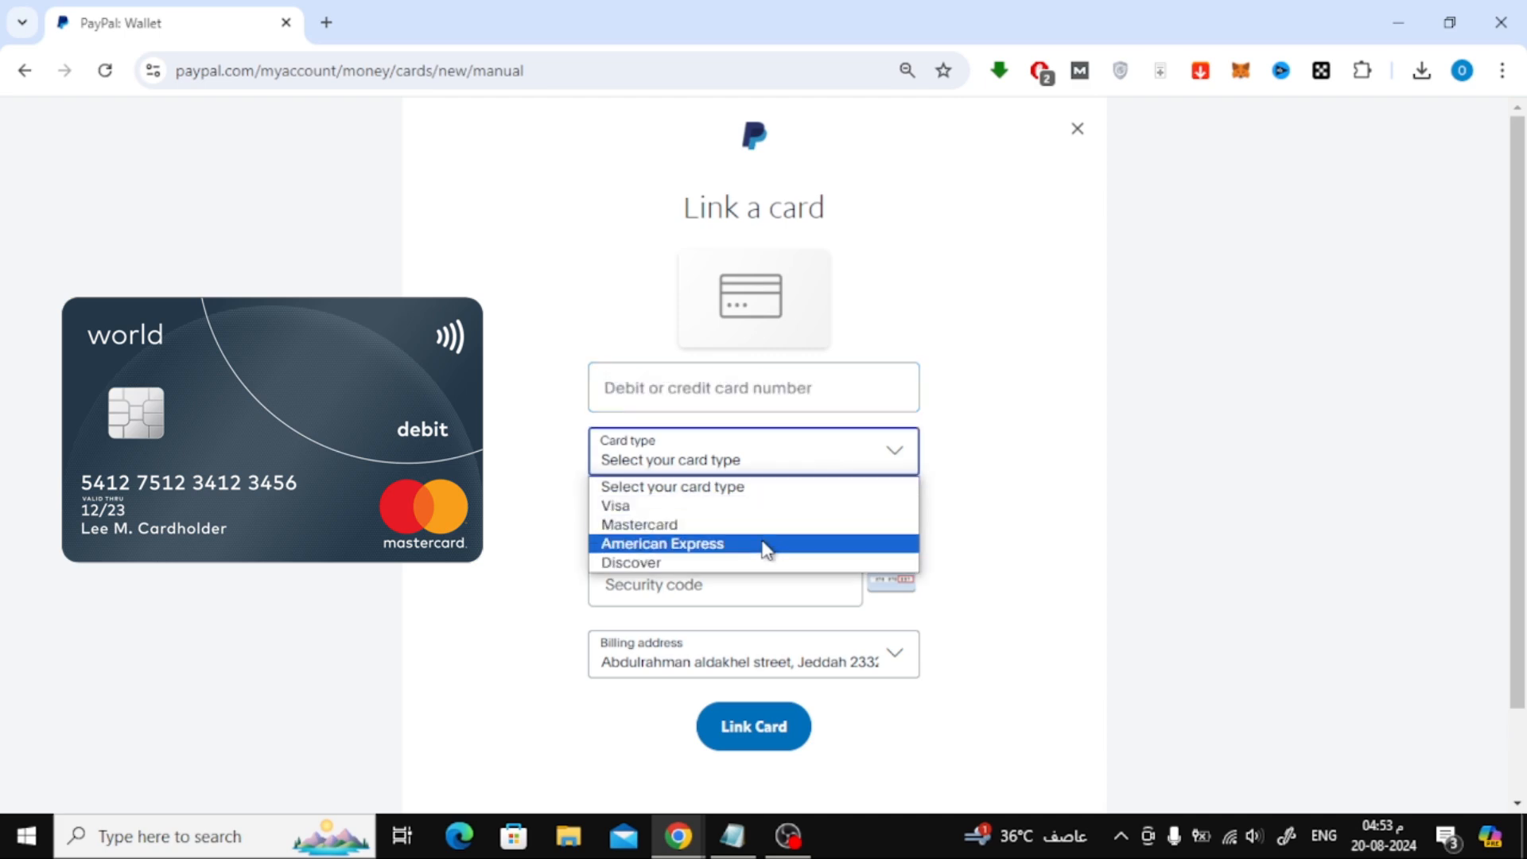
mouse_move(755, 531)
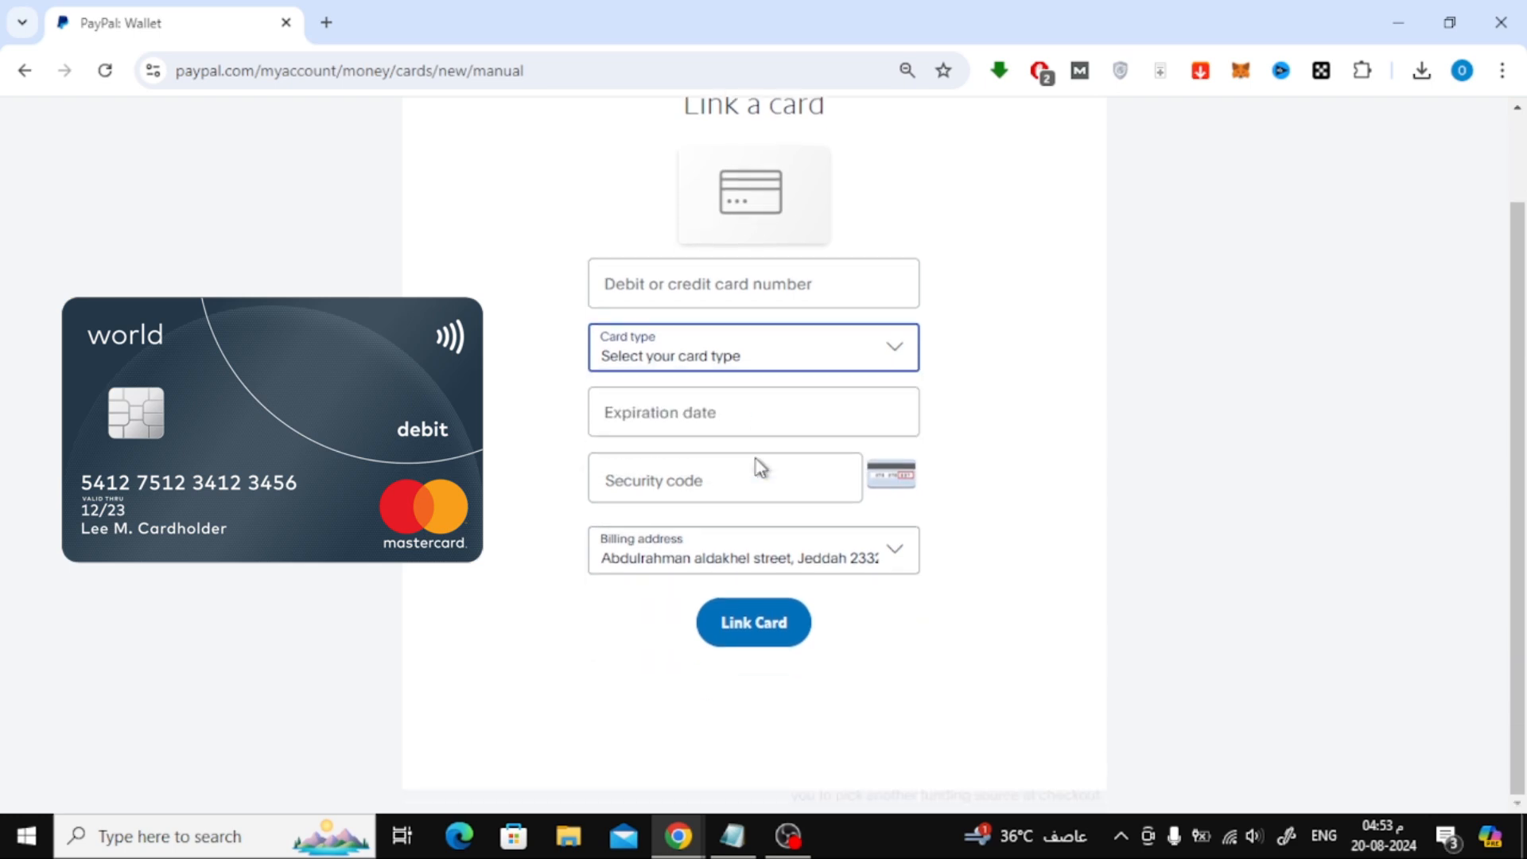
left_click(754, 411)
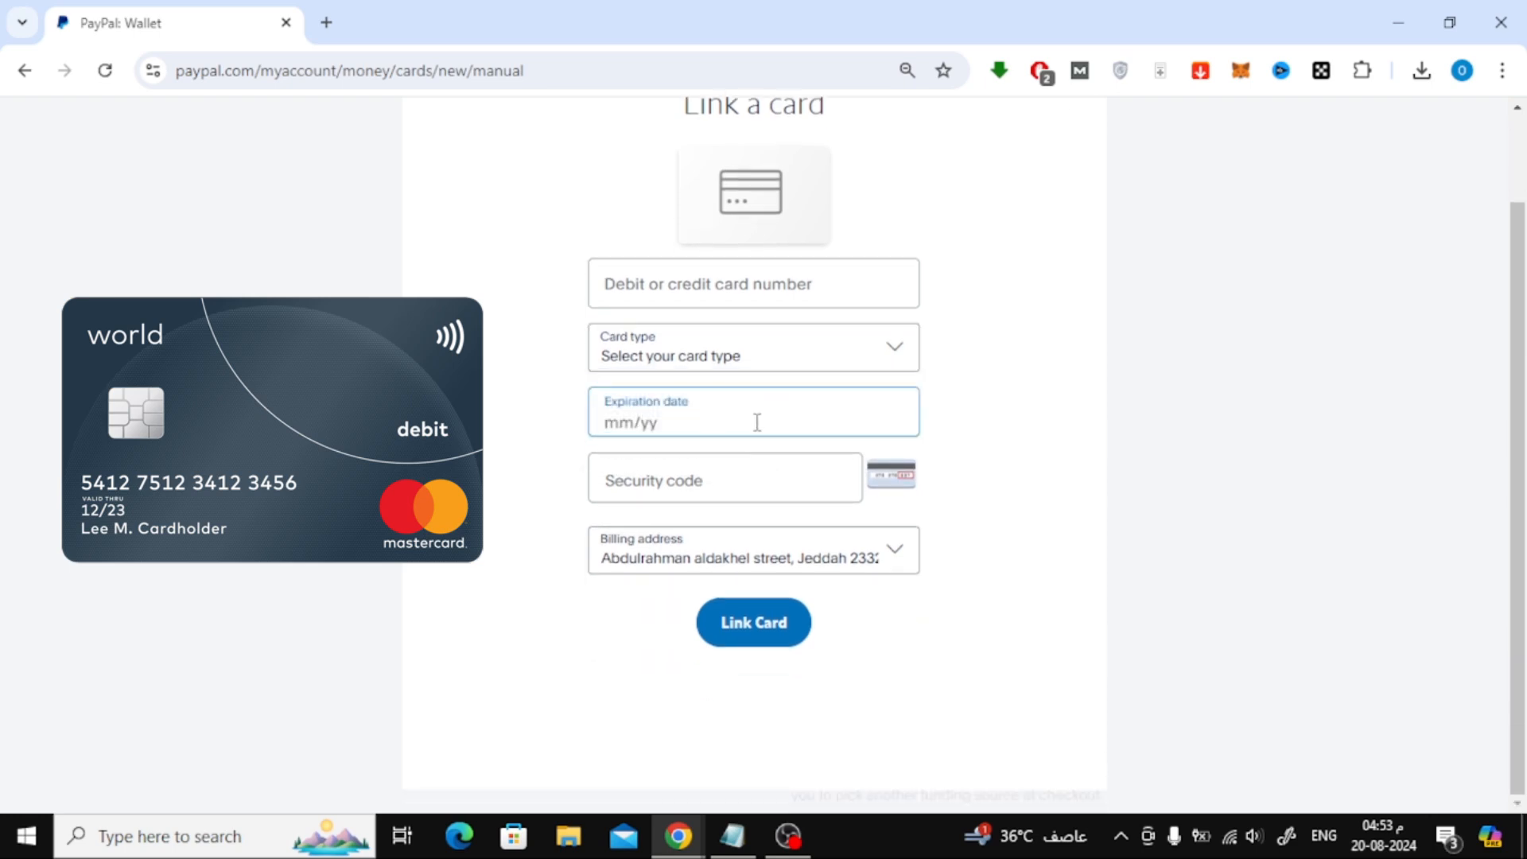
left_click(724, 478)
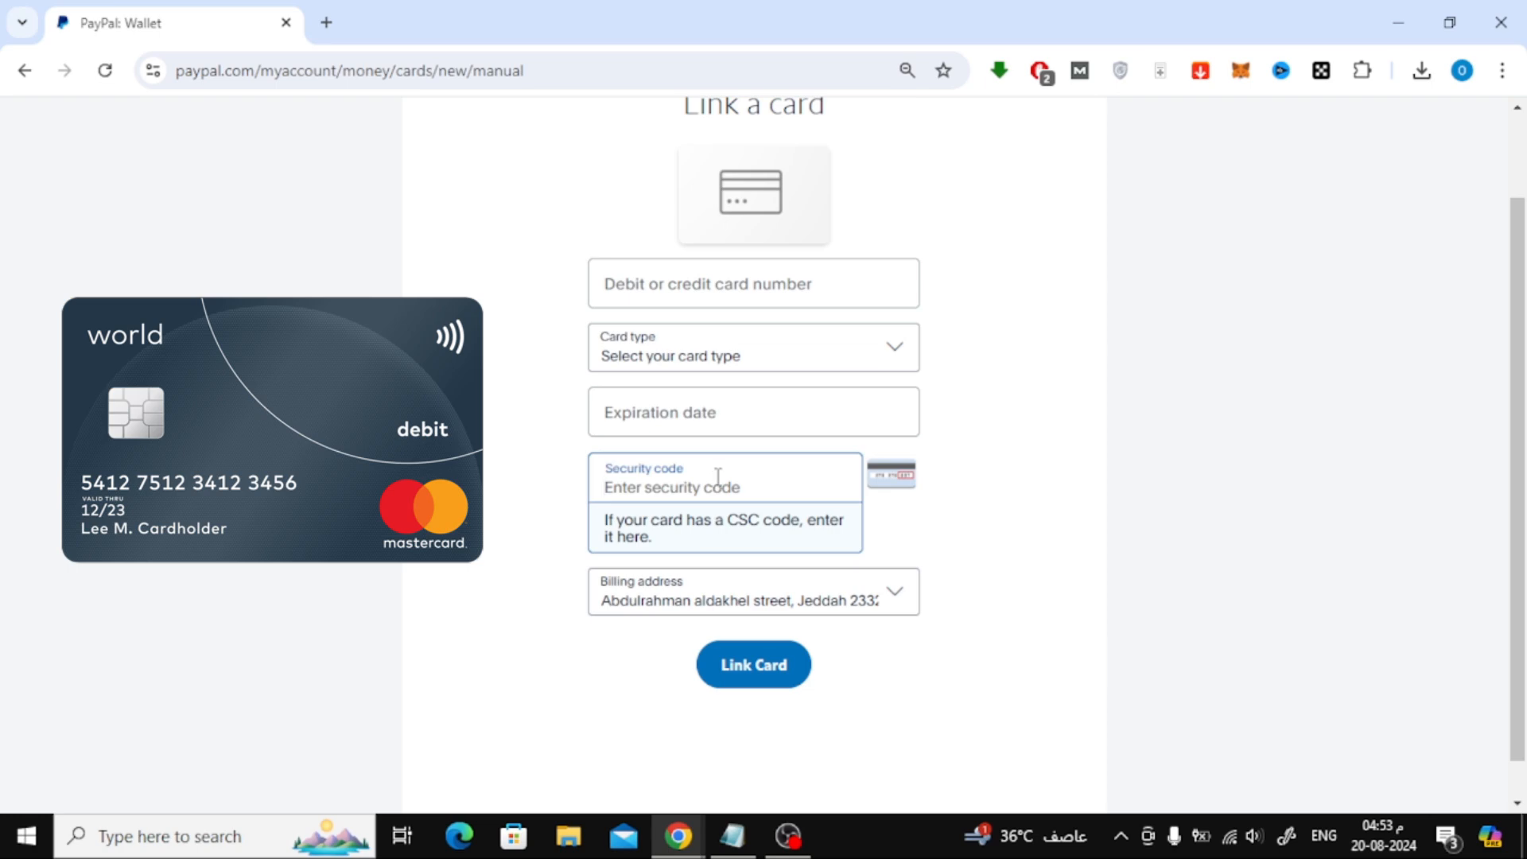
mouse_move(959, 472)
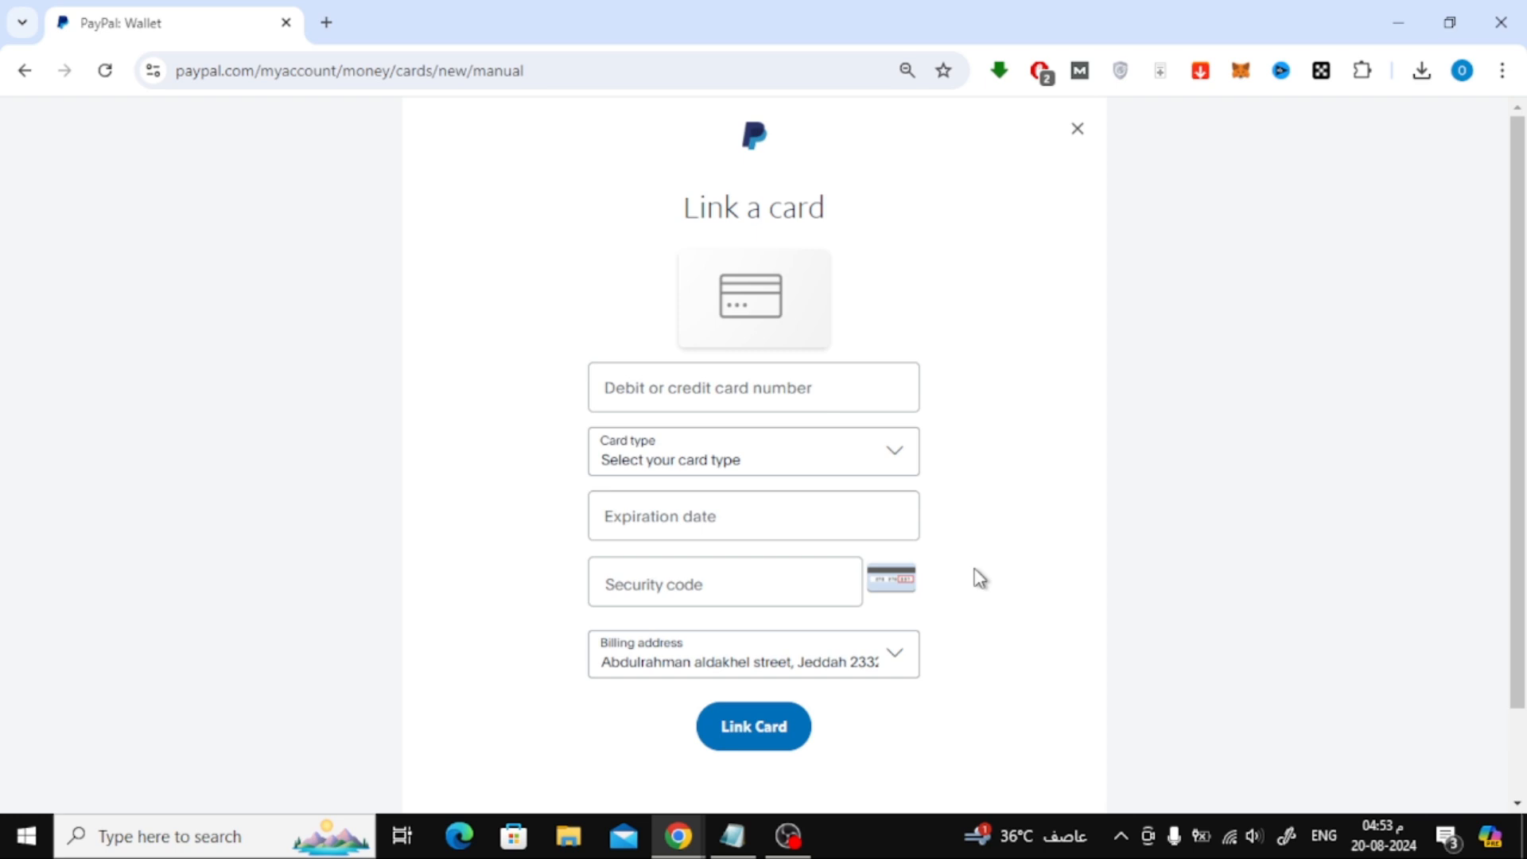
mouse_move(1007, 255)
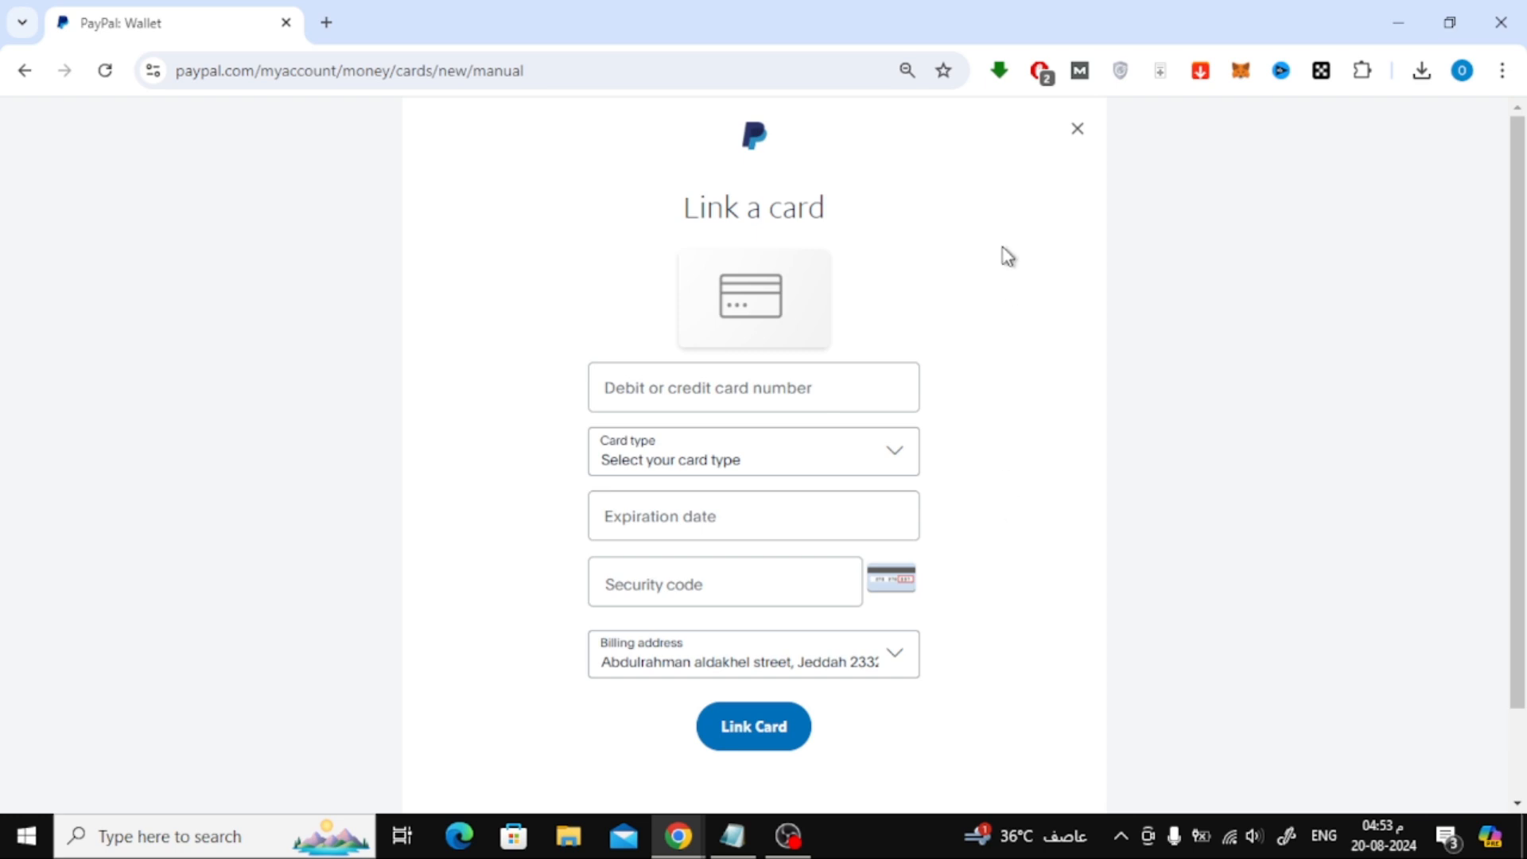
Close the card form and scroll to the preferred 60,68 USD balance
left_click(1076, 127)
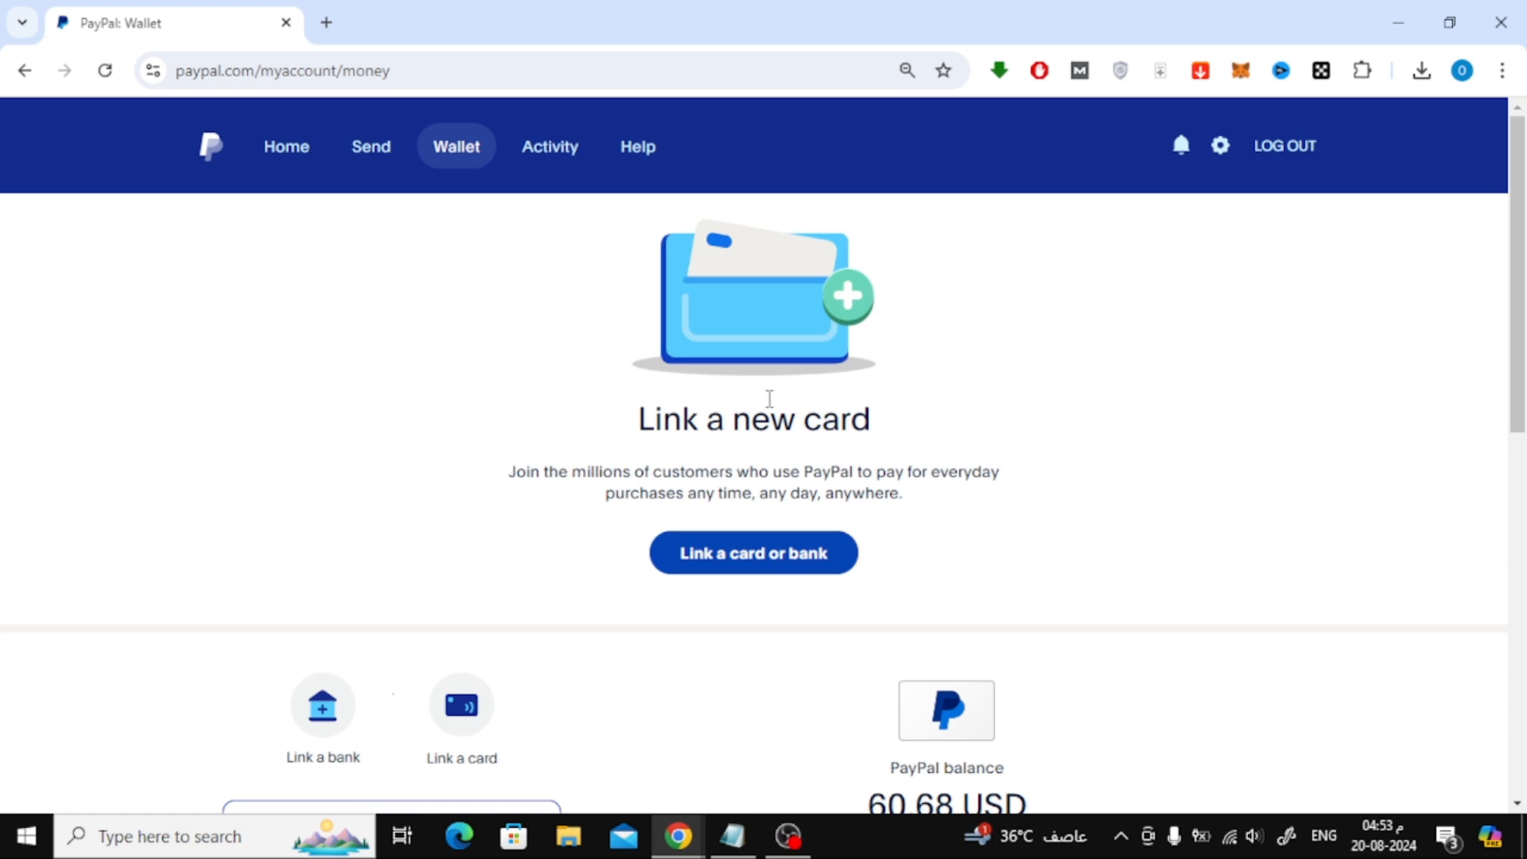
mouse_move(1055, 407)
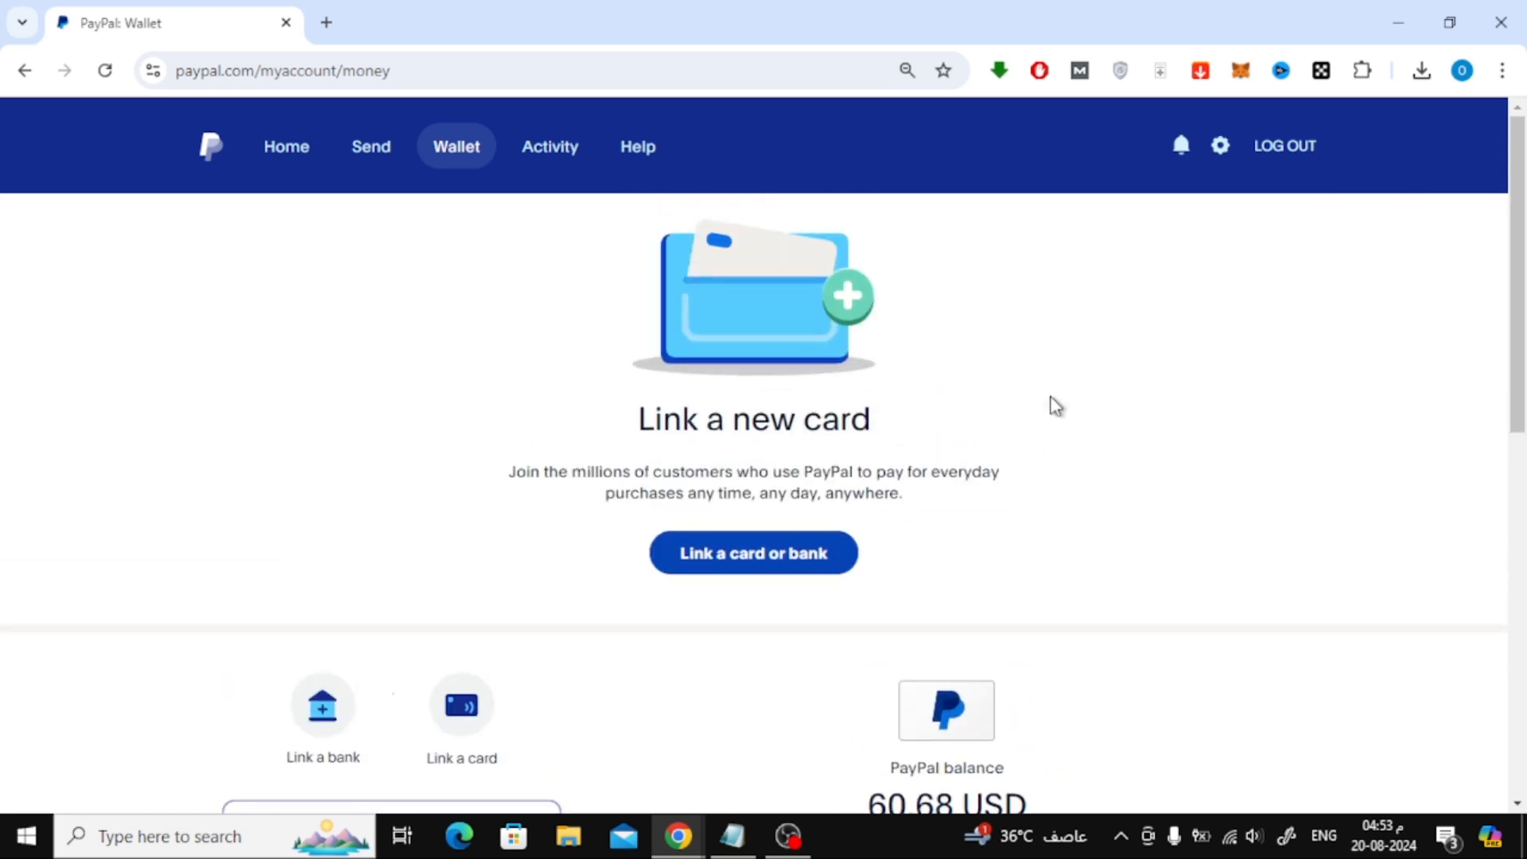
scroll("down", 3)
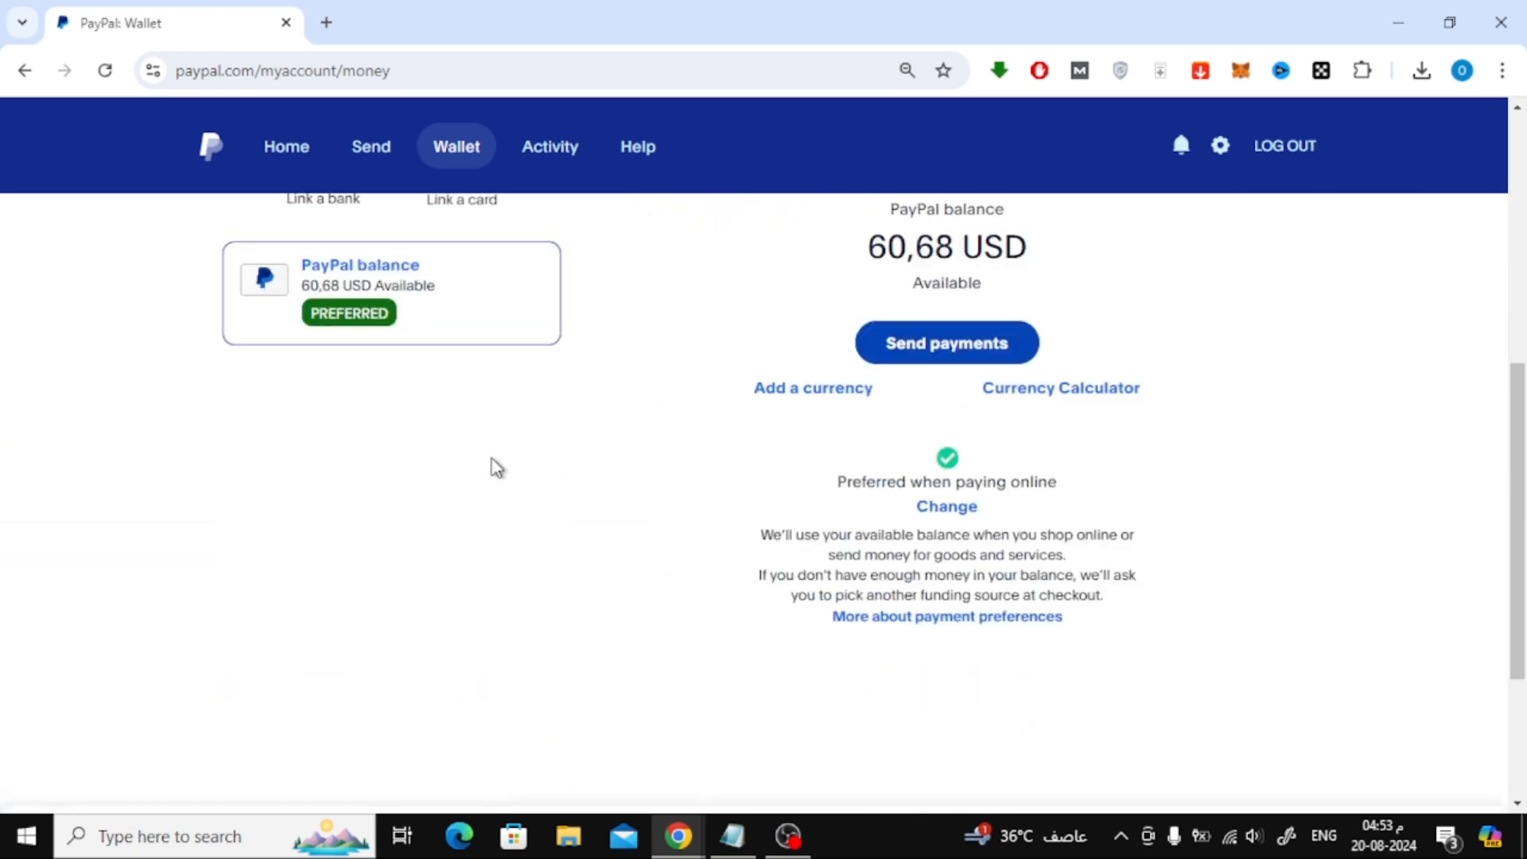